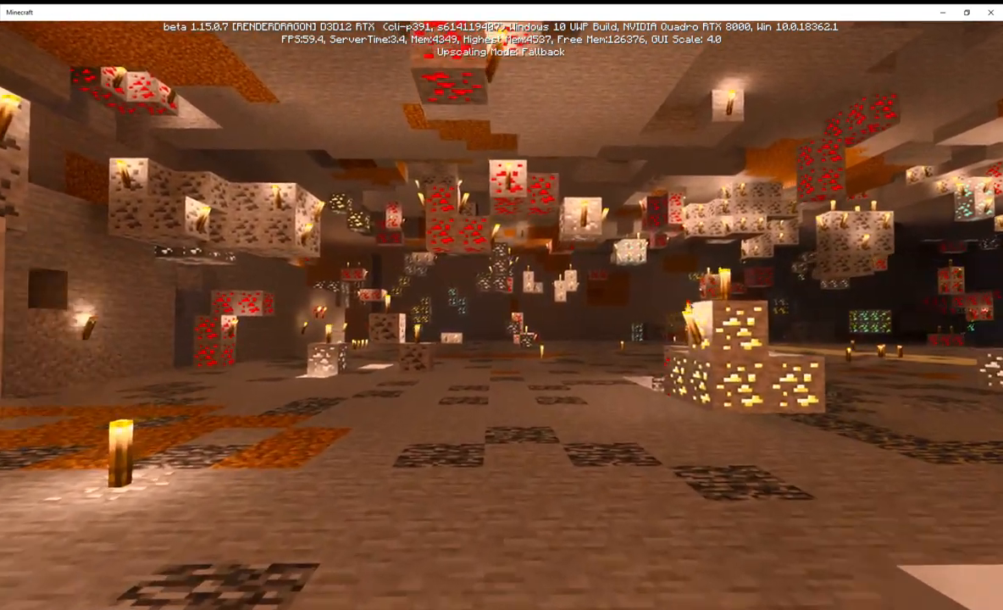
mouse_move(502, 305)
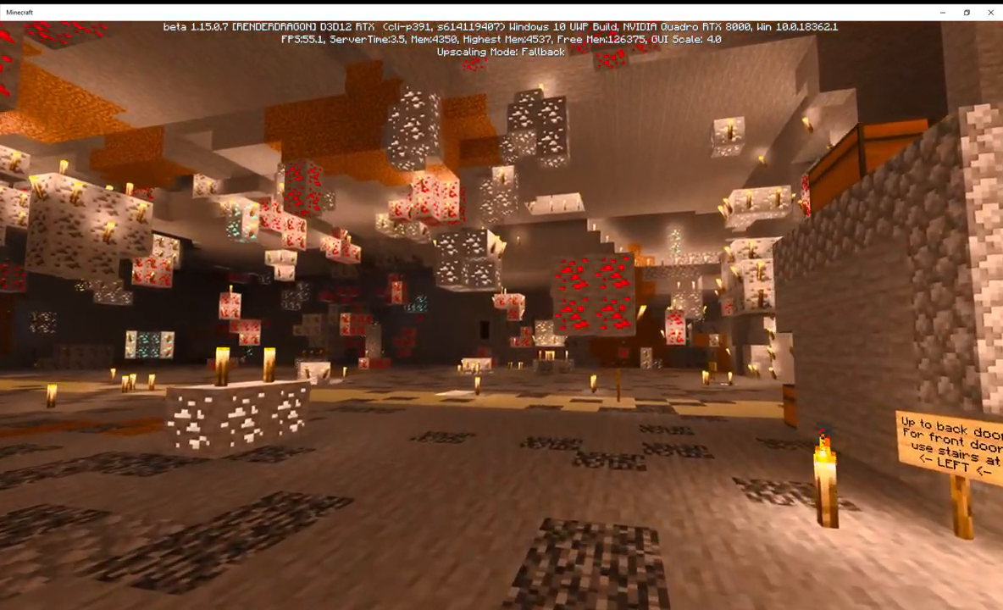